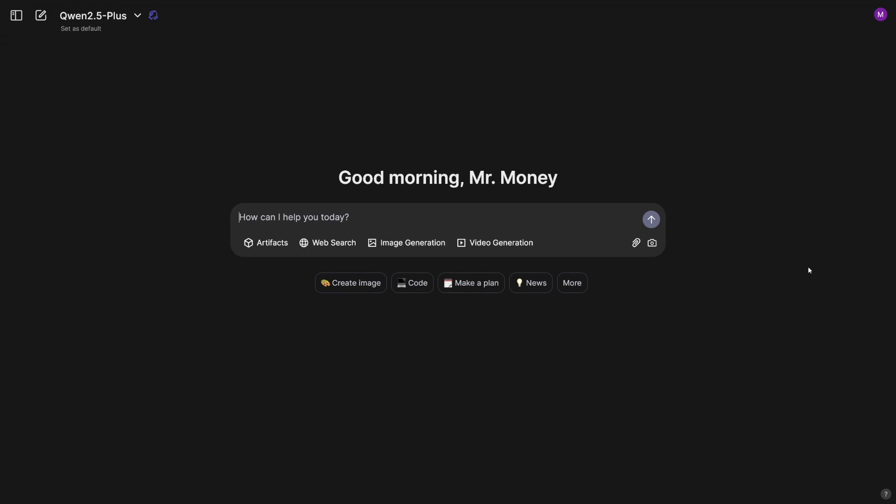
Send Qwen2.5-Plus the prompt 'write me an ad for product which helps people lose weight'
type("write me an ad for product which helps people lose weight")
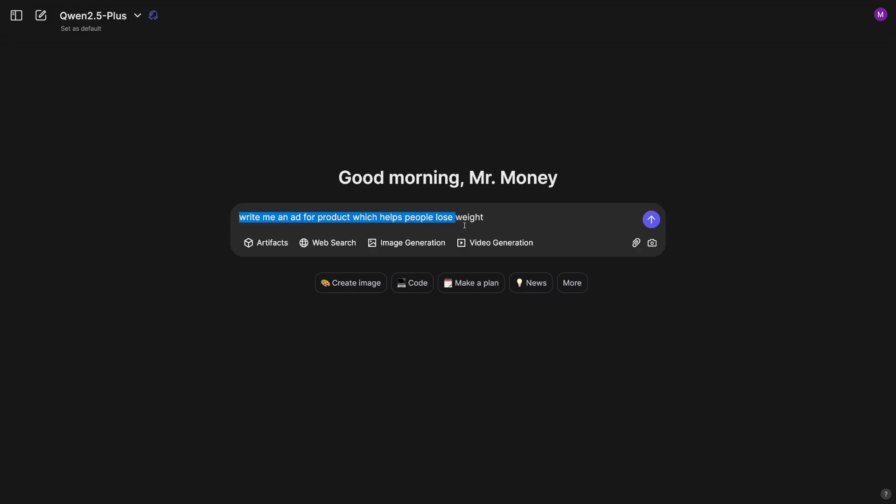
left_click(650, 219)
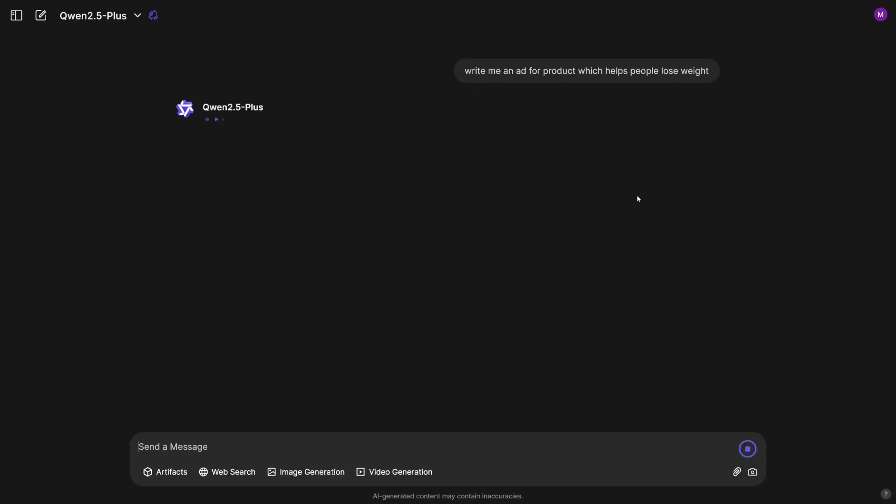